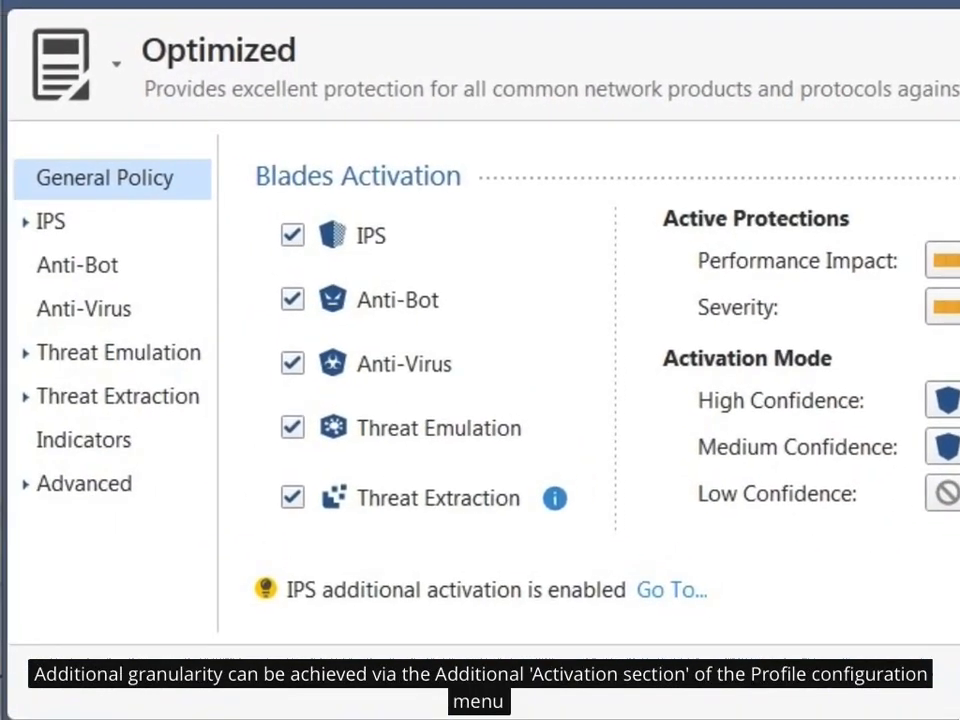
mouse_move(680, 600)
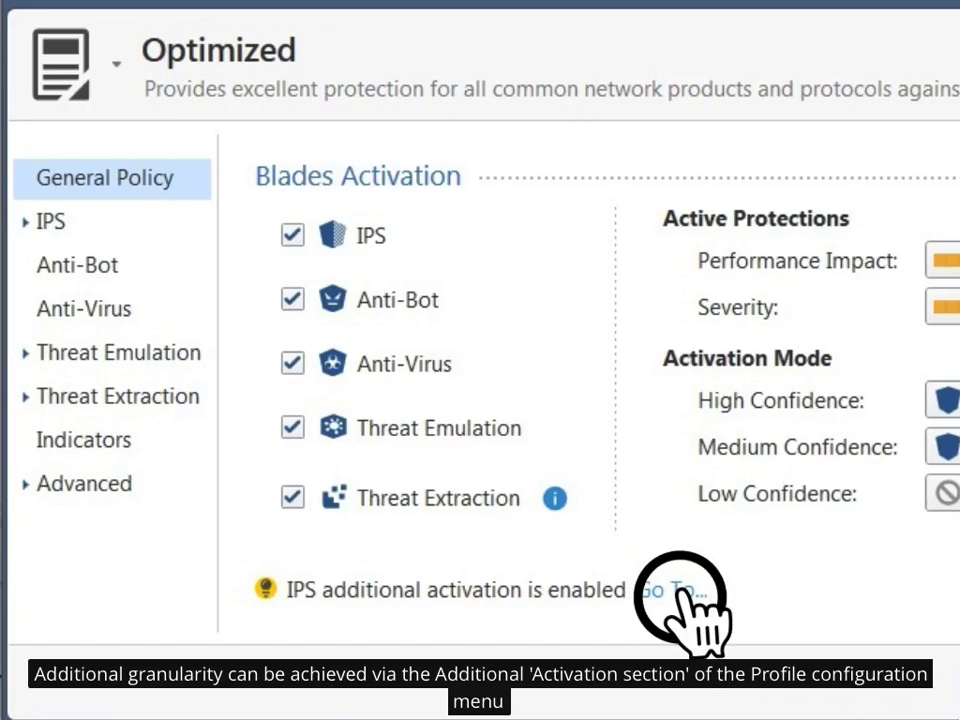
Step: Review the profile's IPS Updates settings, where new protections activate in staging Detect mode
left_click(678, 590)
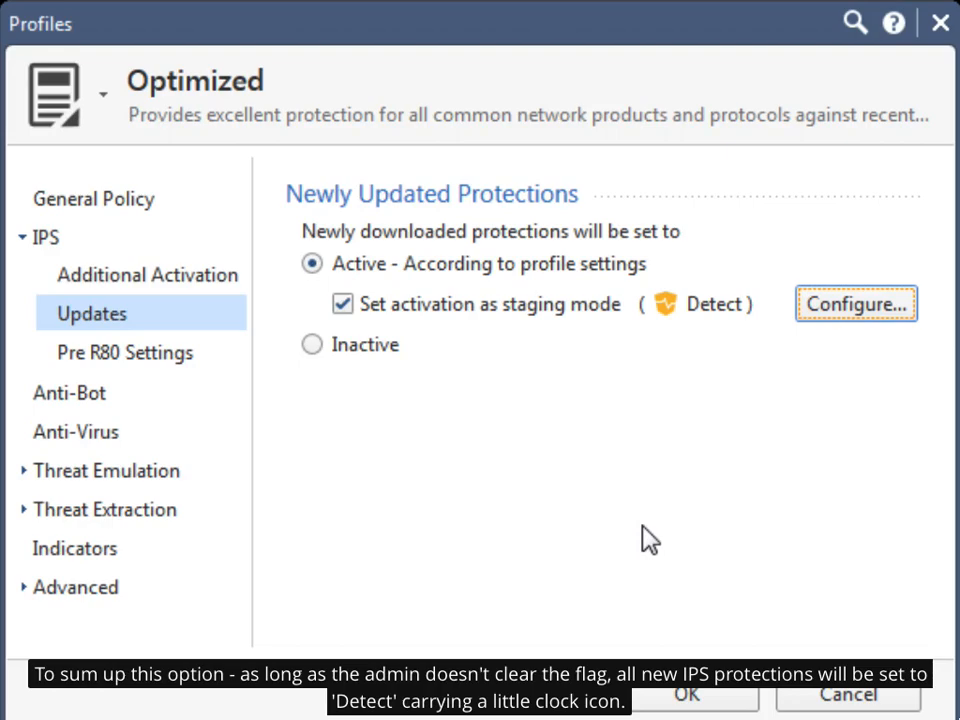
left_click(855, 303)
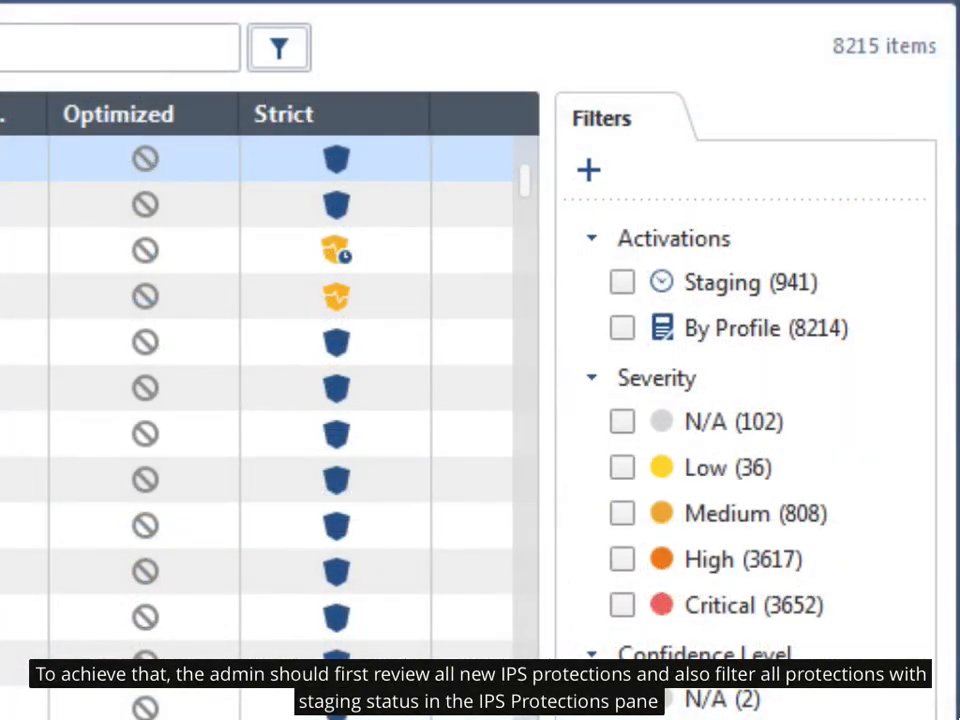
mouse_move(622, 283)
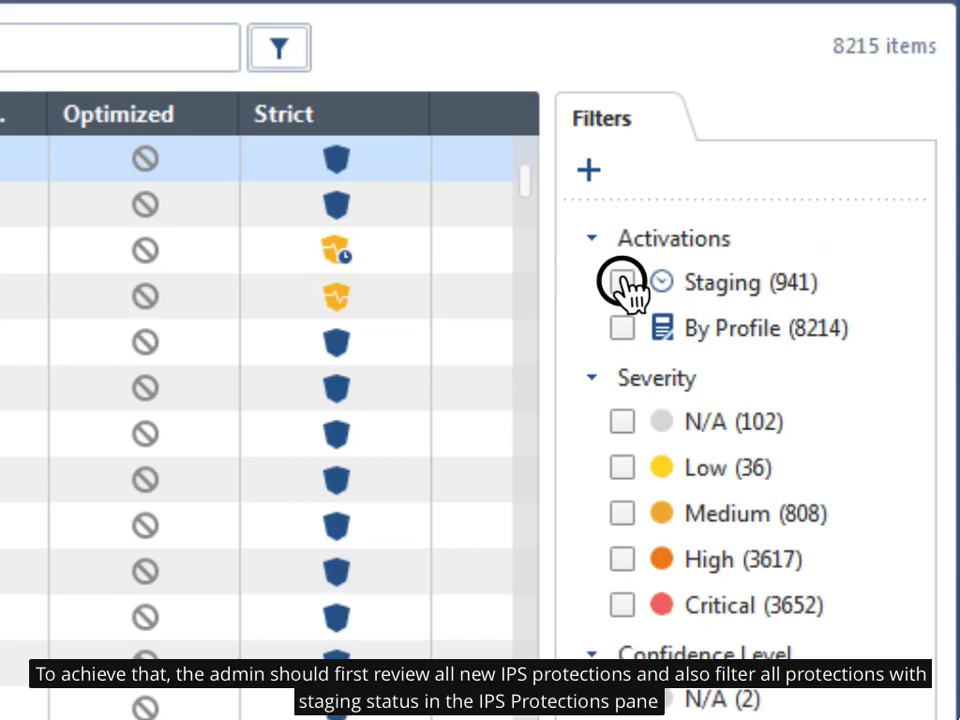
Step: Filter the IPS Protections list by the Staging activation to show 941 protections
left_click(621, 282)
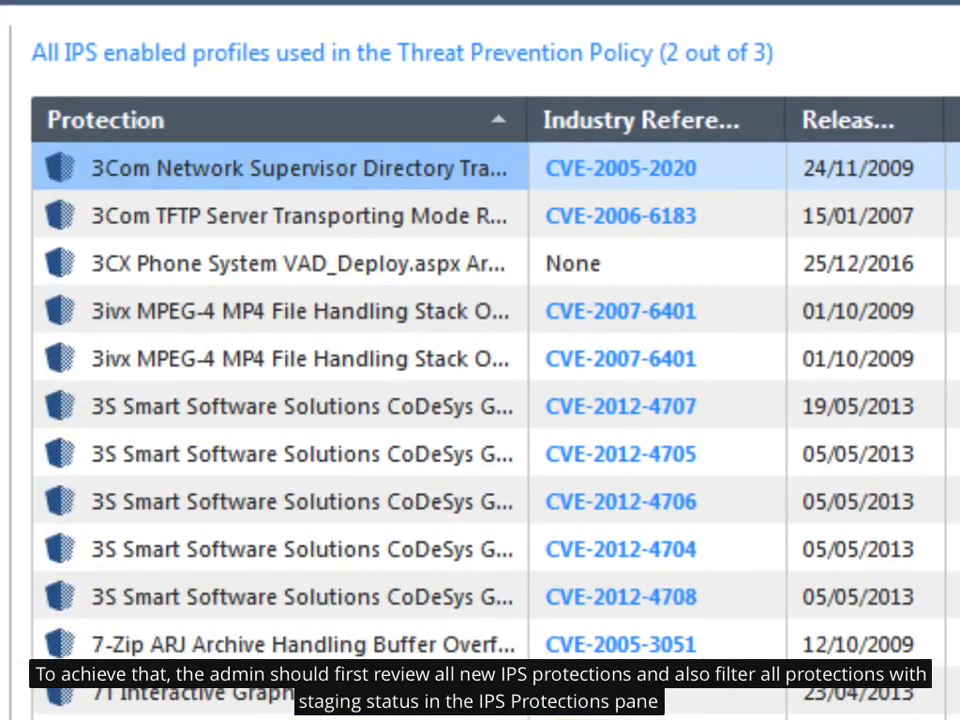